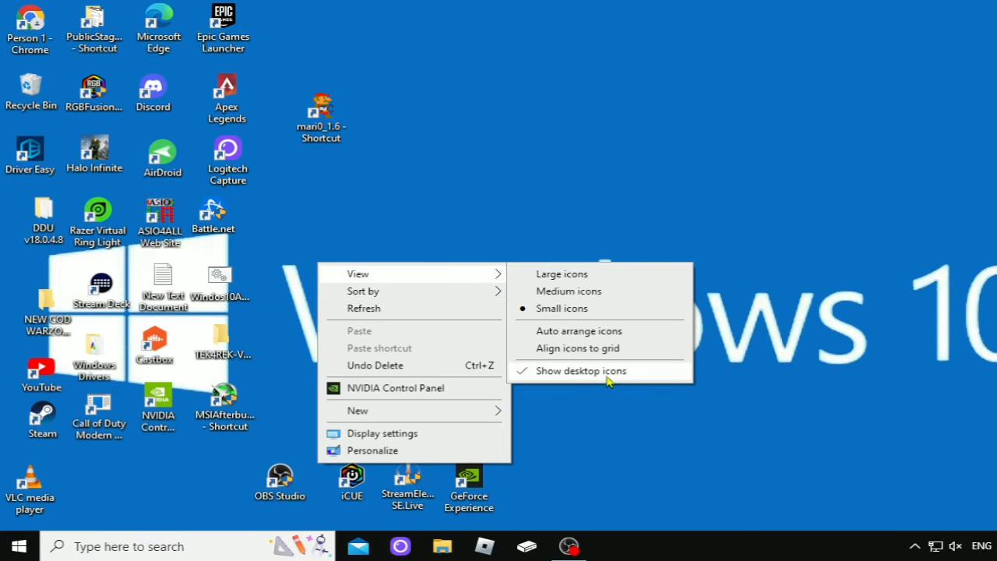
- Hide the desktop icons so only the wallpaper and taskbar remain
click(580, 371)
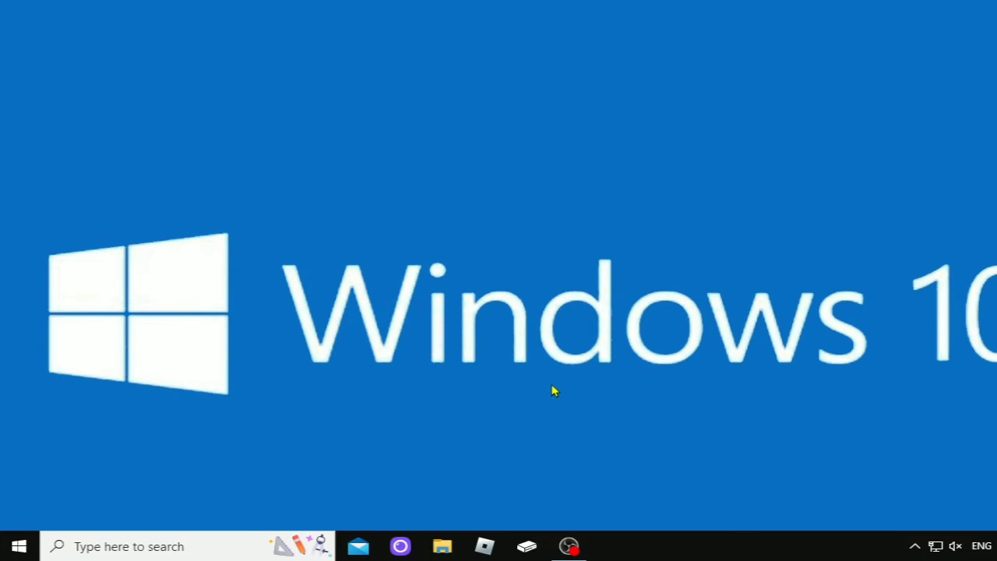
mouse_move(545, 396)
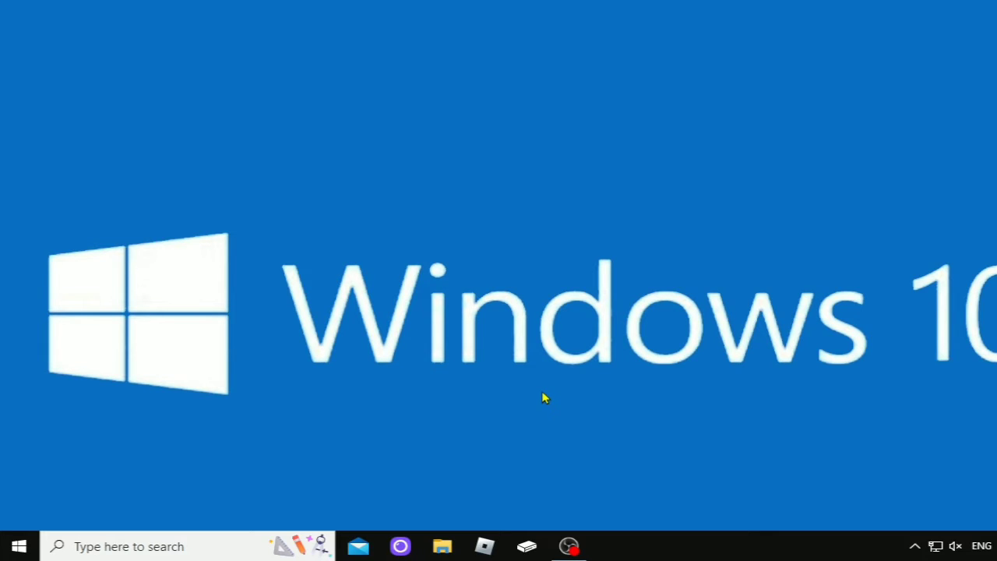
mouse_move(547, 394)
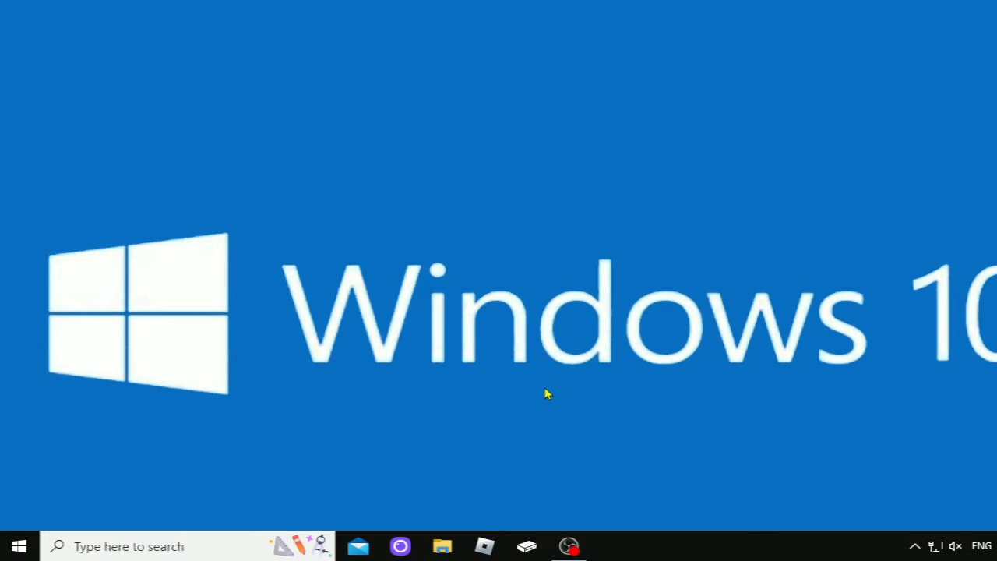
mouse_move(533, 397)
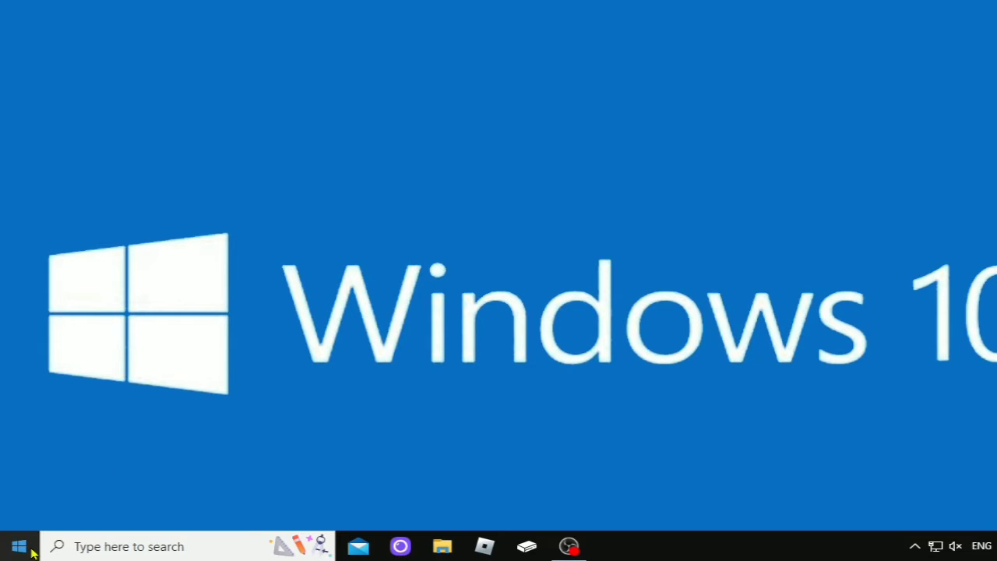
- Bring up the Settings home page with its categories such as System and Personalization
click(19, 545)
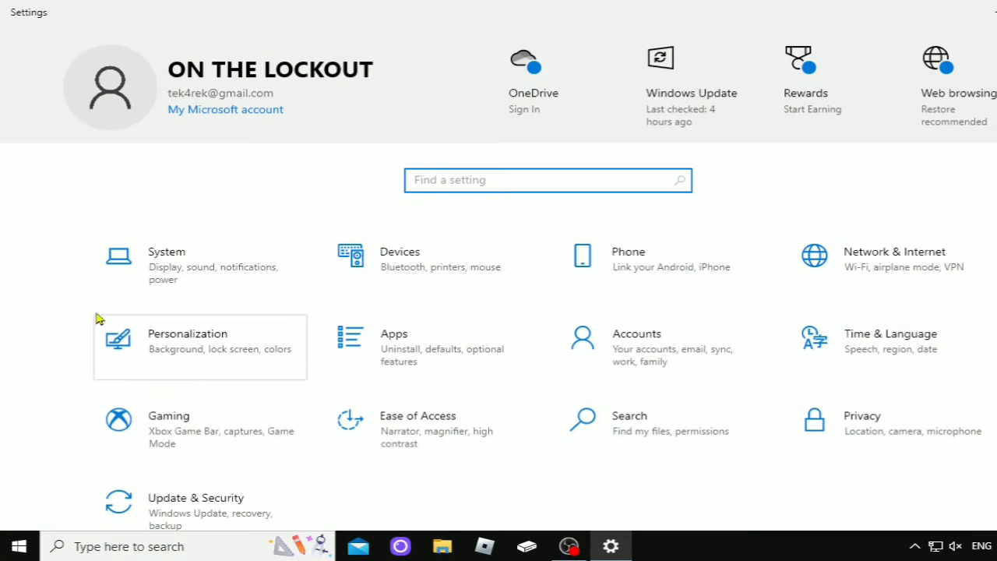
mouse_move(185, 282)
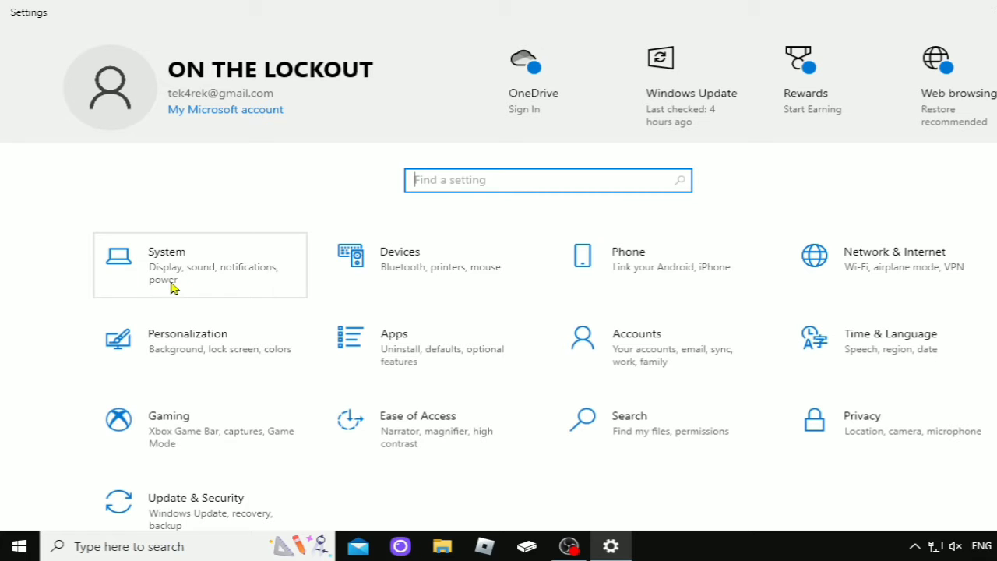
- Go to System > Sound and keep Speakers (2- USB Audio CODEC) as the output device
click(200, 265)
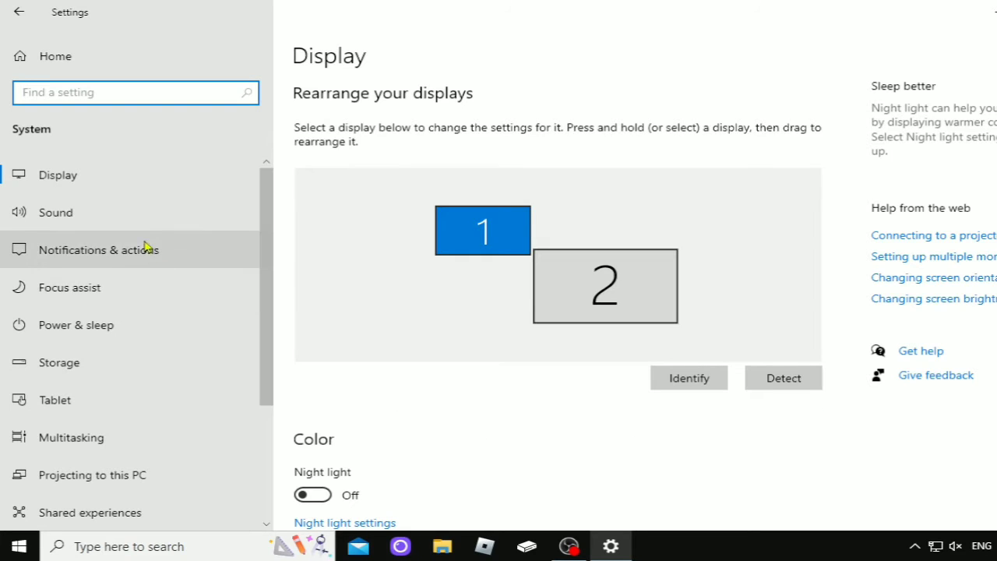
click(56, 212)
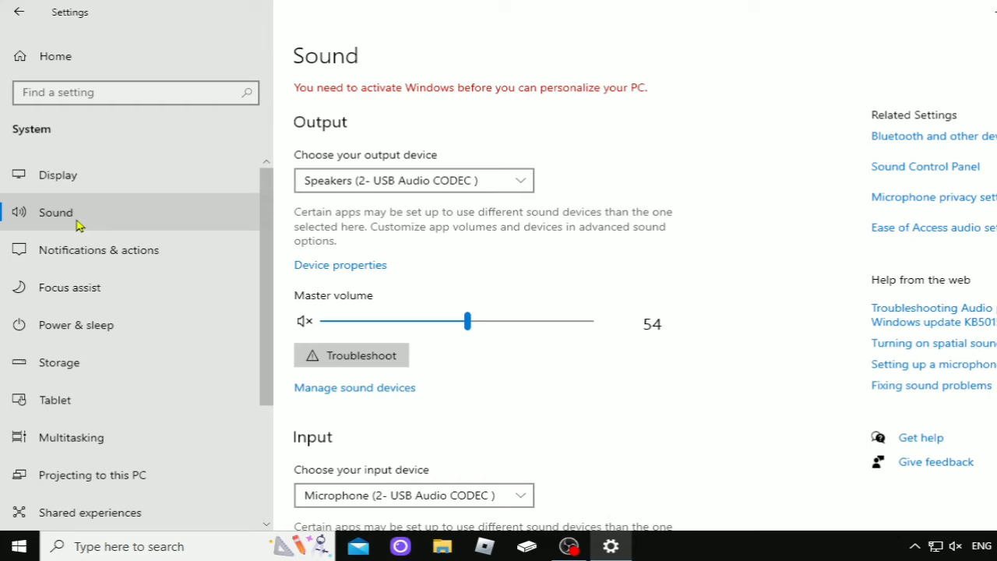
mouse_move(502, 139)
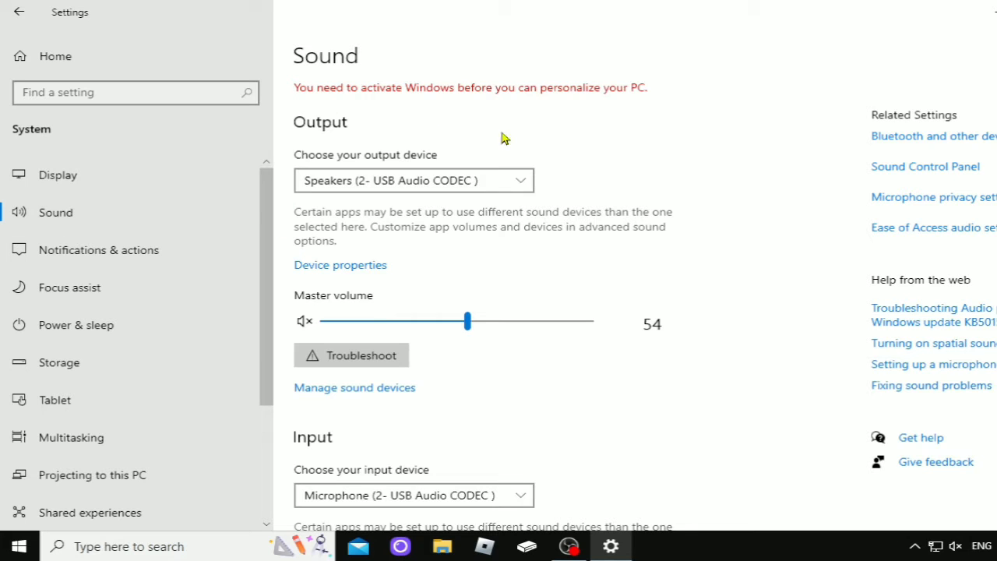
mouse_move(377, 173)
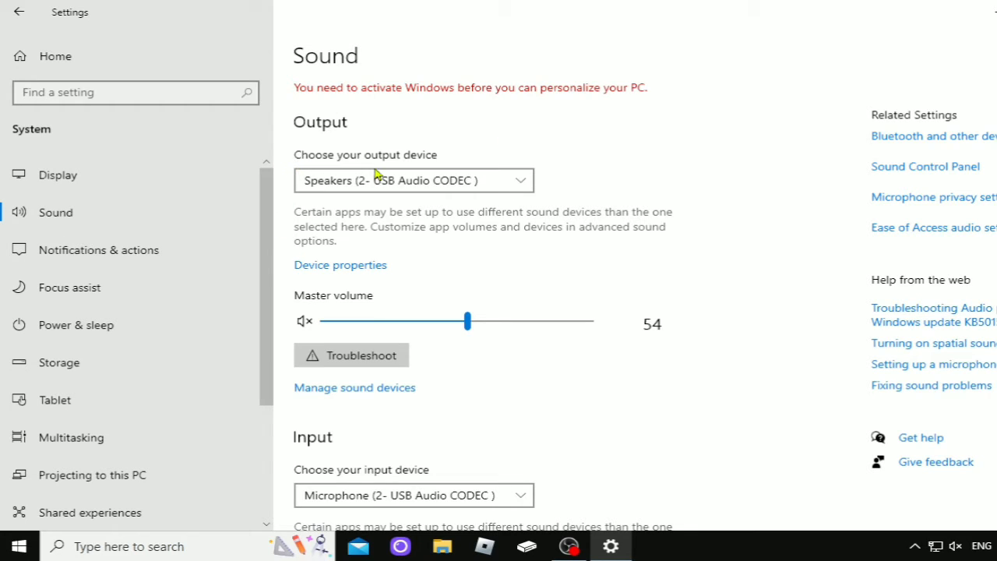
click(412, 181)
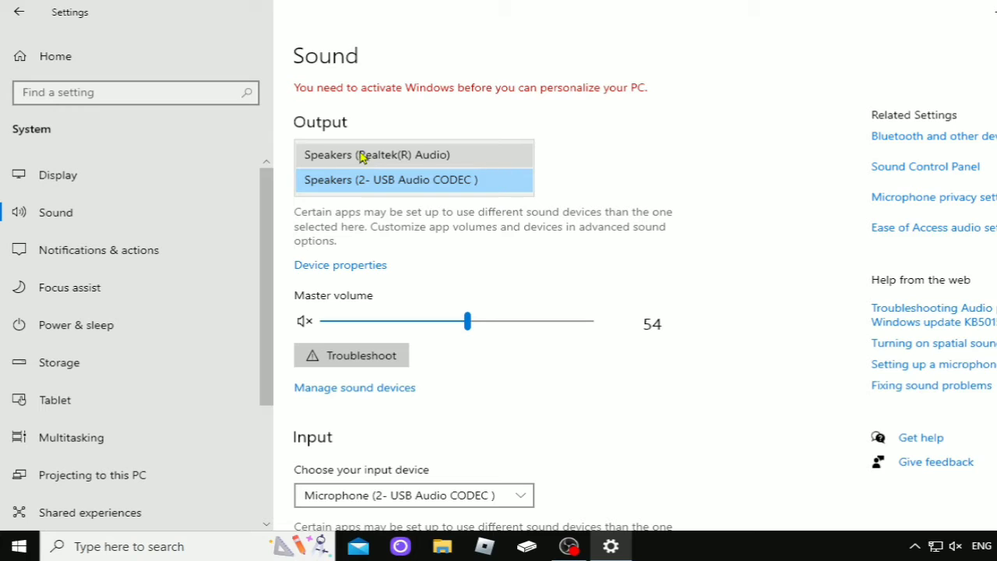
click(389, 179)
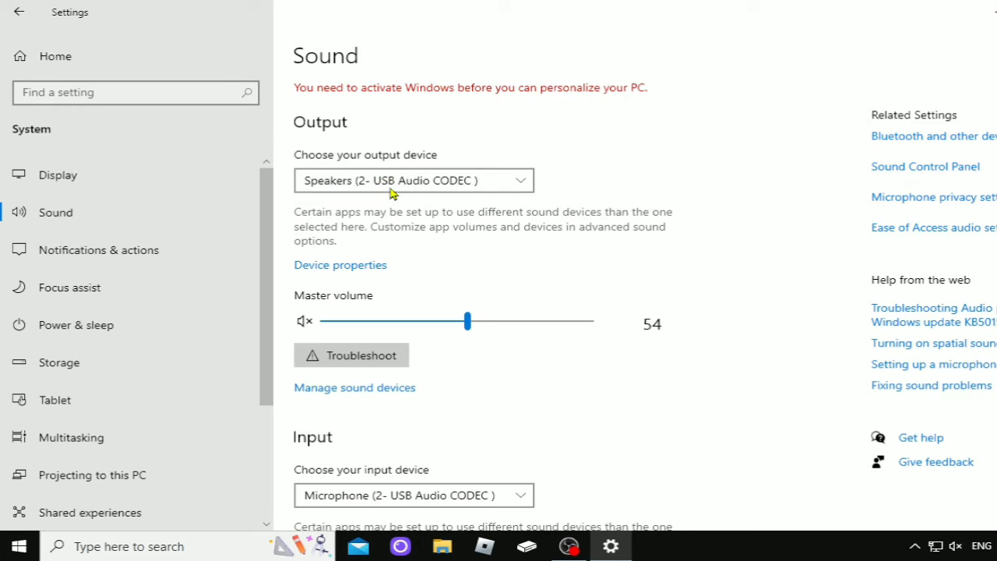
mouse_move(287, 187)
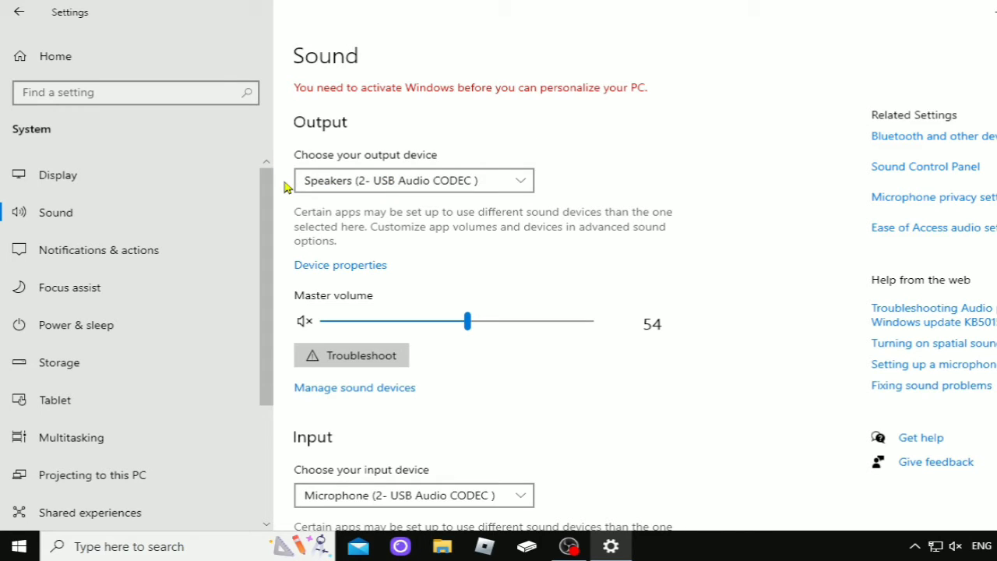
mouse_move(377, 130)
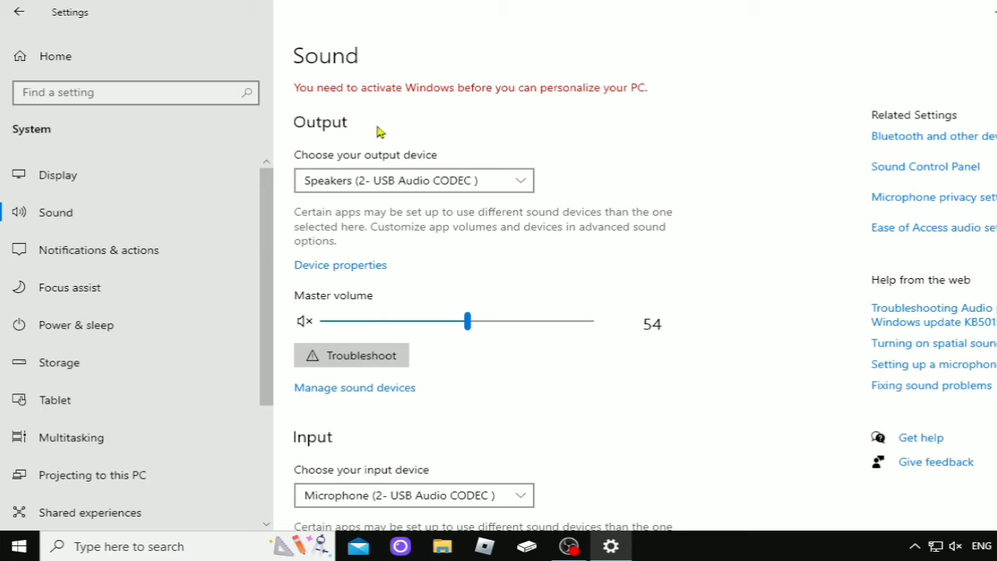
mouse_move(225, 287)
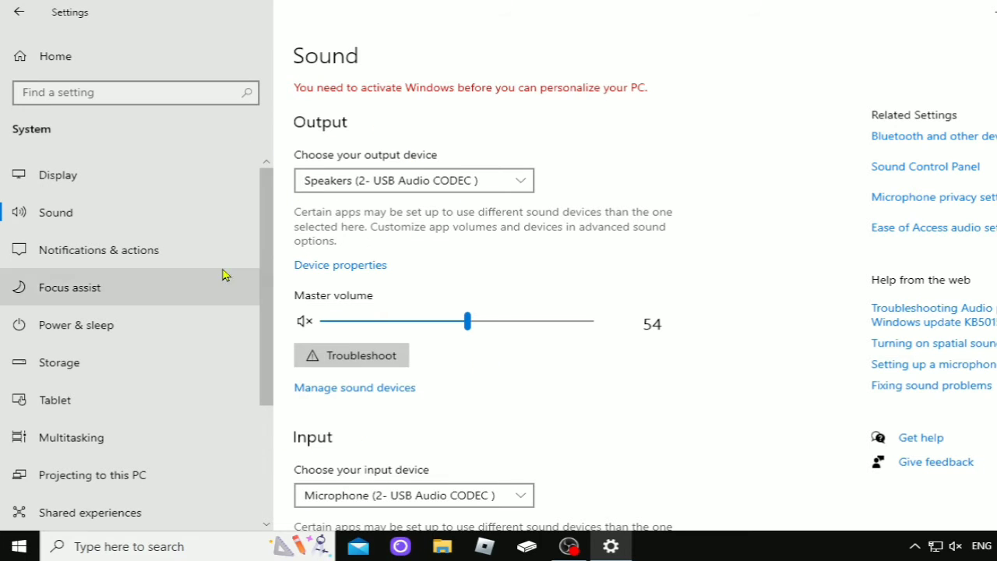
mouse_move(179, 362)
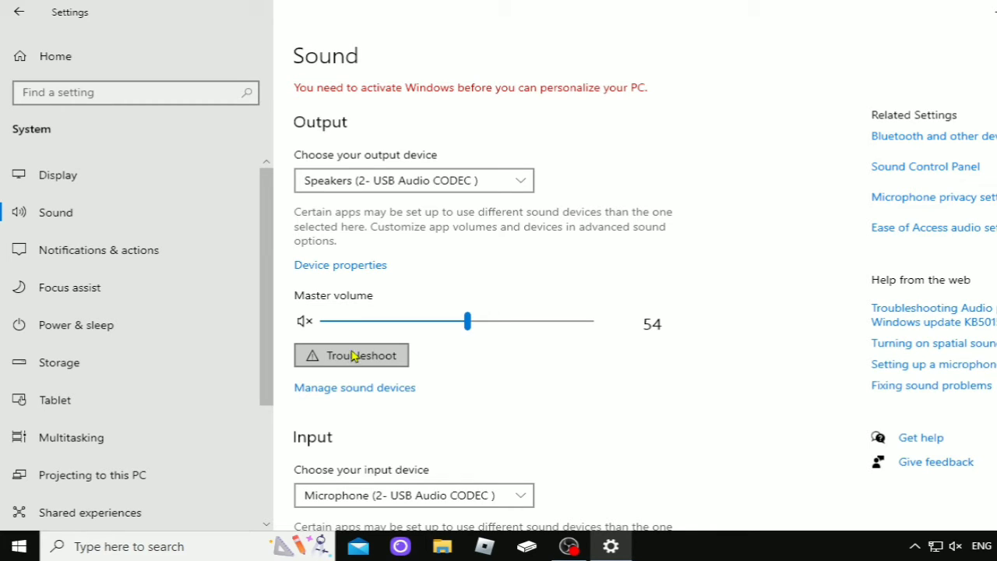
mouse_move(360, 366)
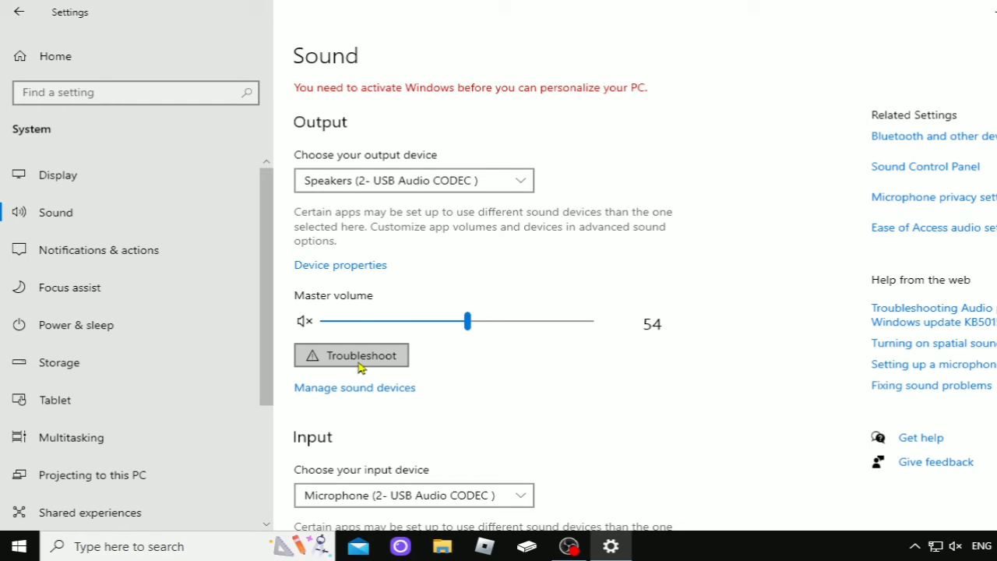
mouse_move(355, 368)
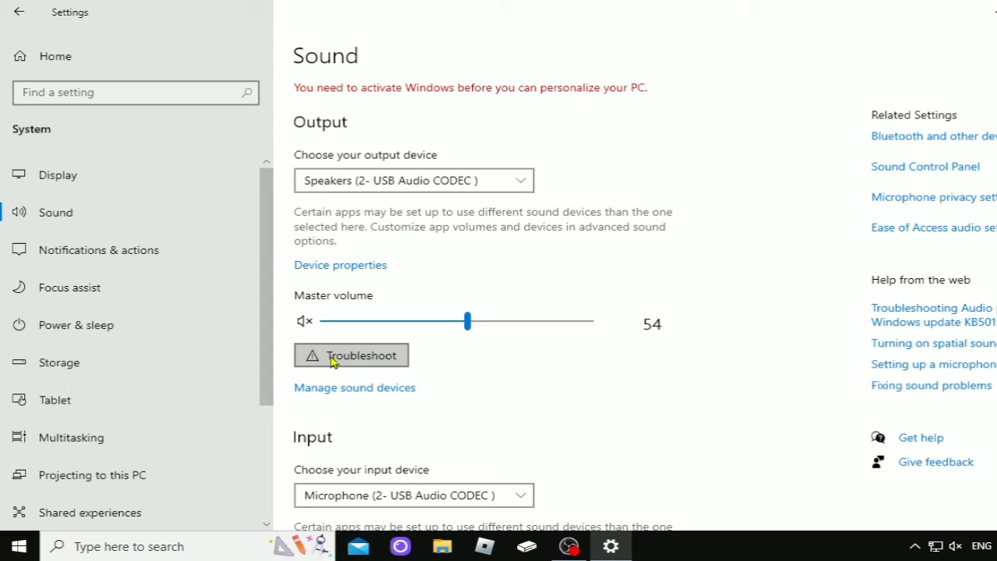
mouse_move(358, 366)
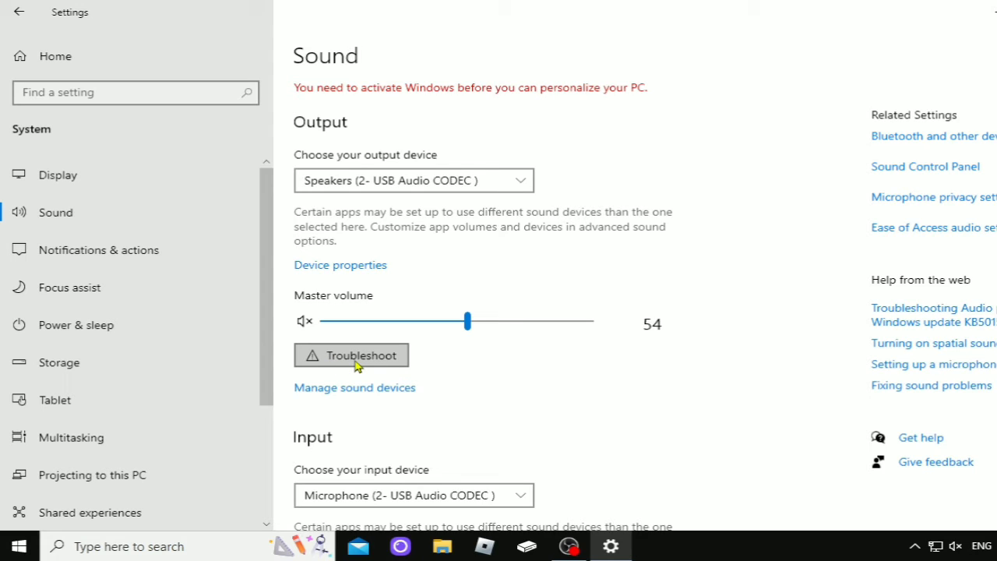
click(351, 356)
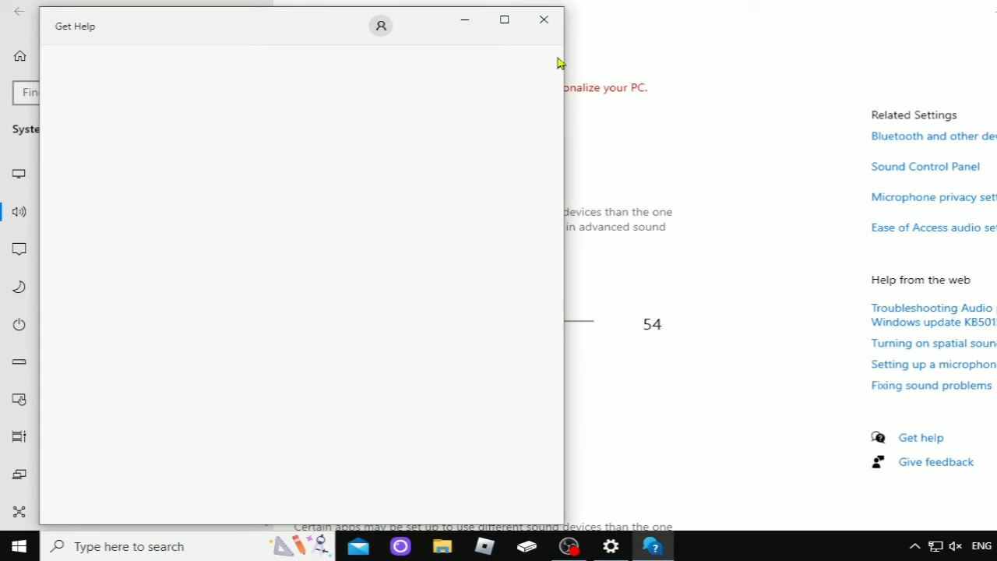
click(543, 18)
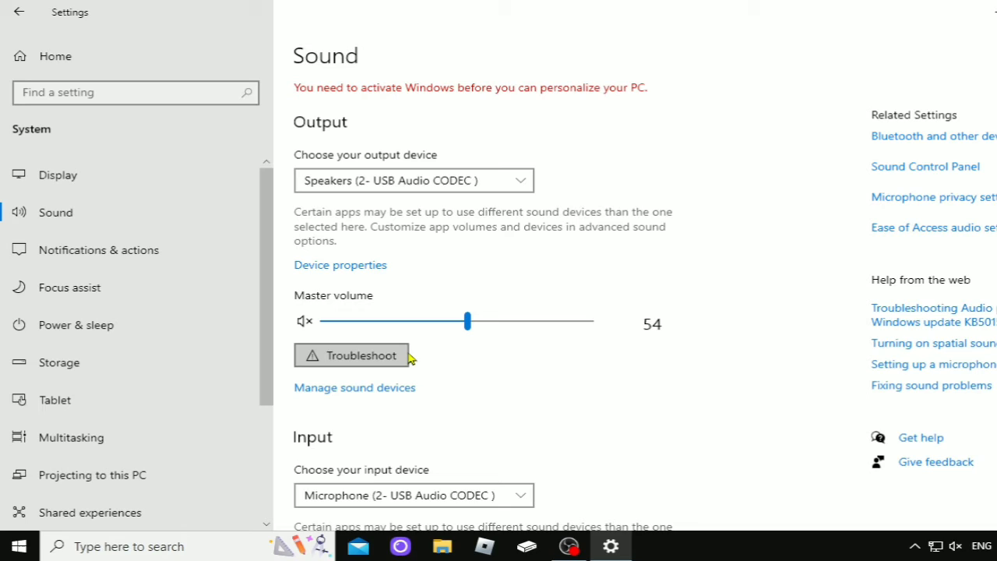
mouse_move(352, 218)
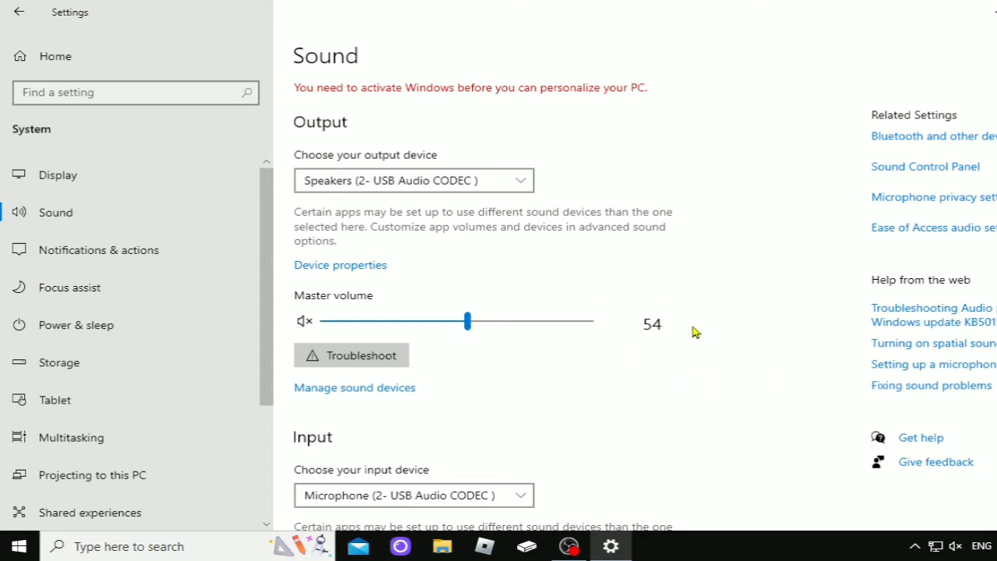
mouse_move(938, 315)
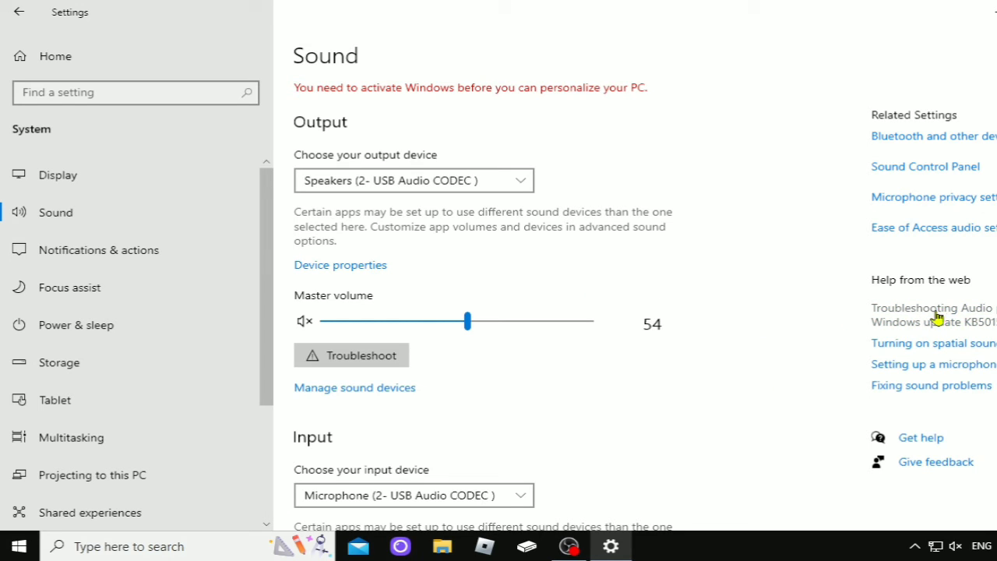
mouse_move(829, 240)
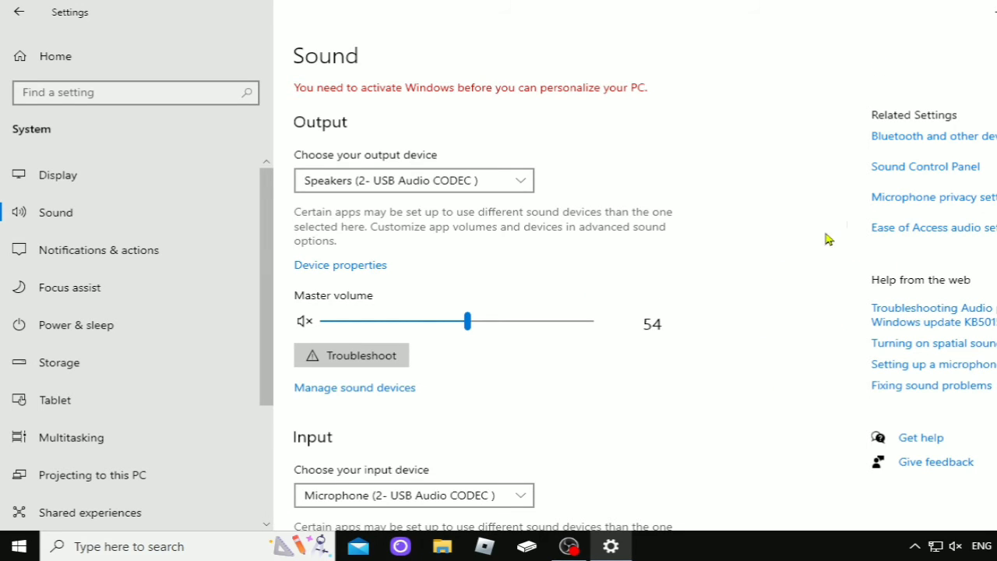
mouse_move(935, 322)
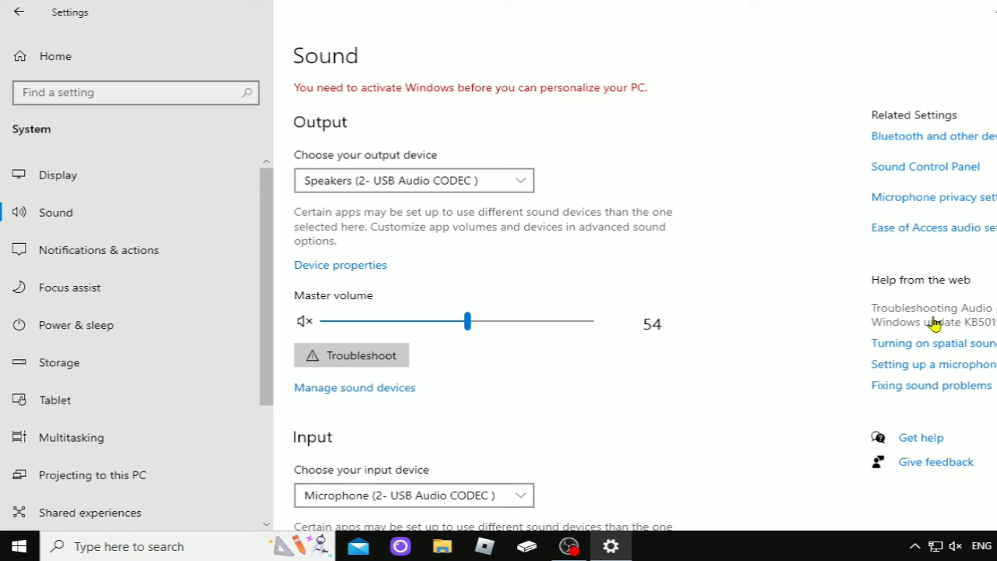
mouse_move(975, 314)
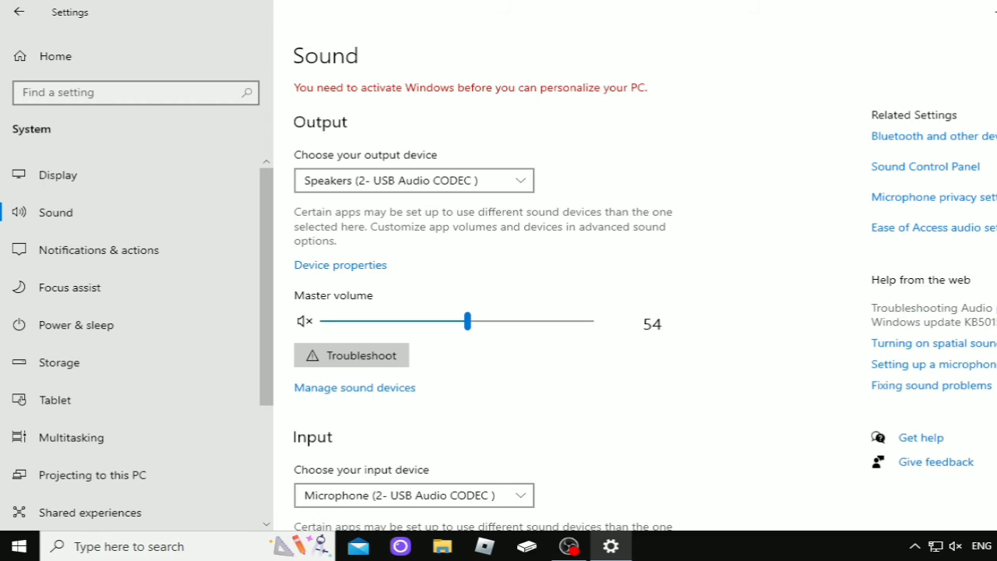
mouse_move(923, 328)
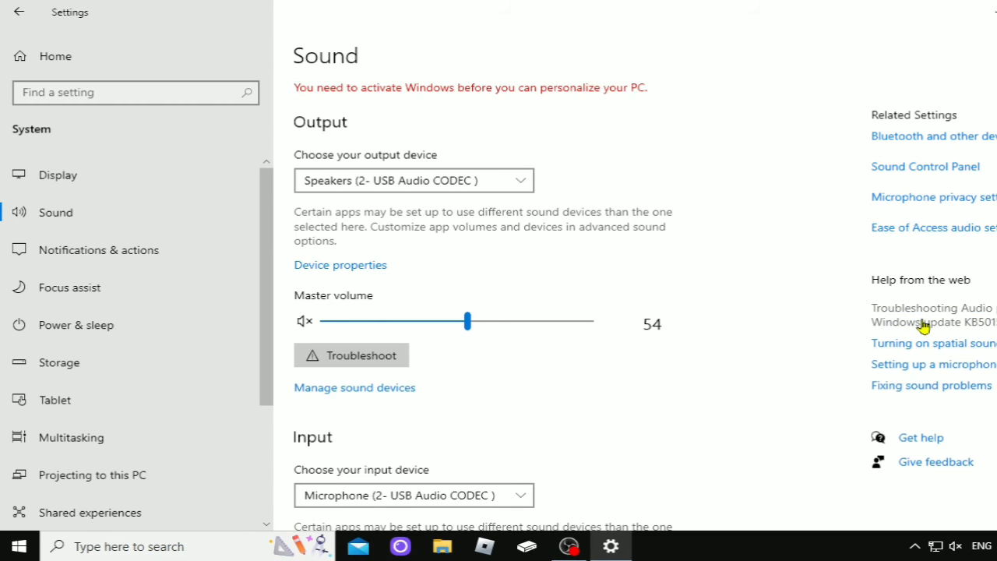
mouse_move(879, 319)
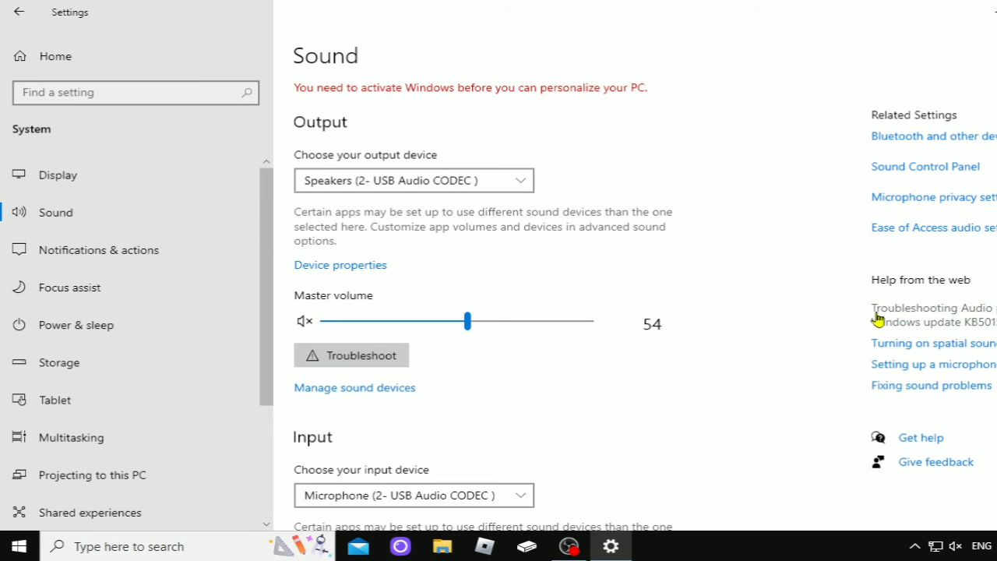
mouse_move(673, 304)
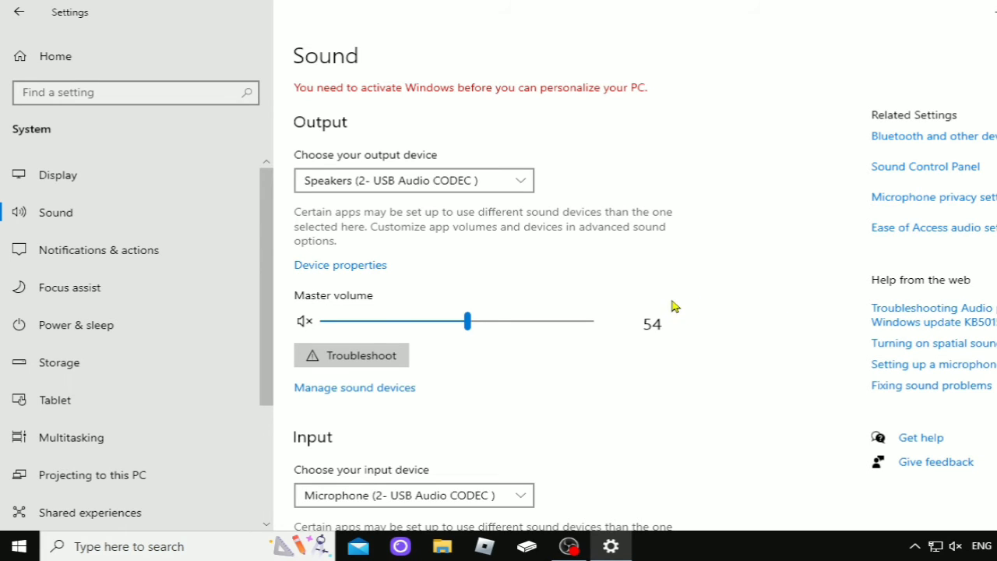
mouse_move(600, 327)
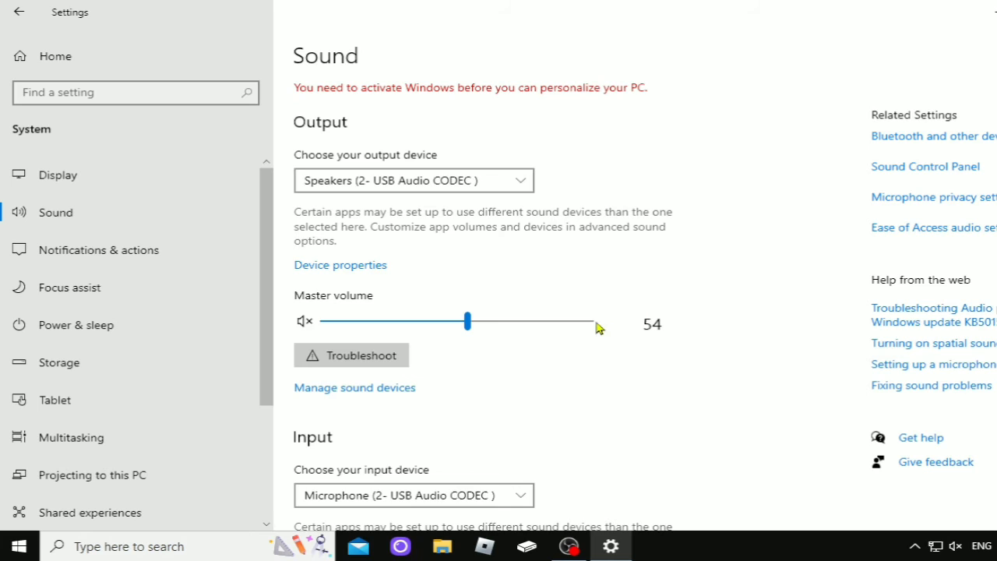
mouse_move(416, 420)
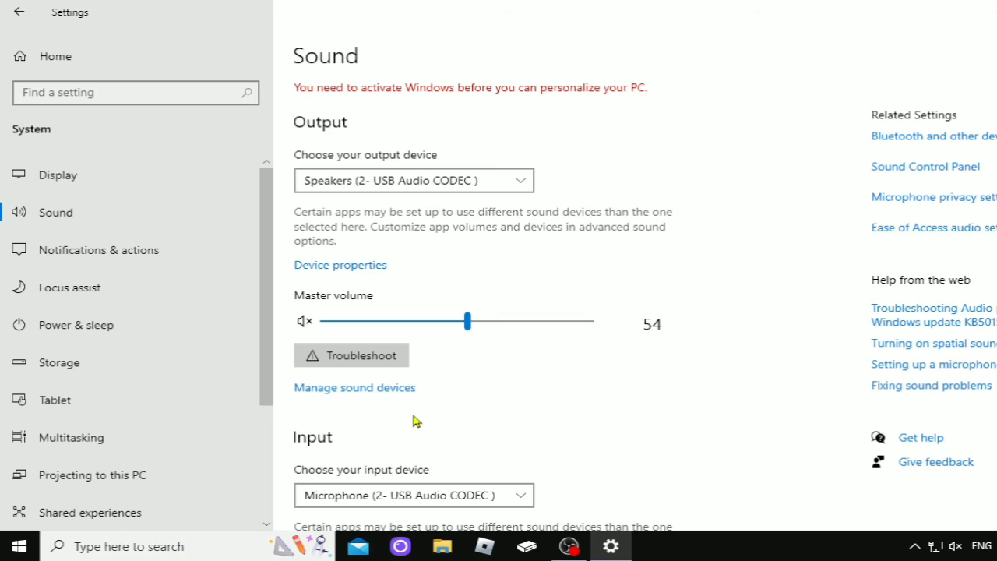
mouse_move(402, 380)
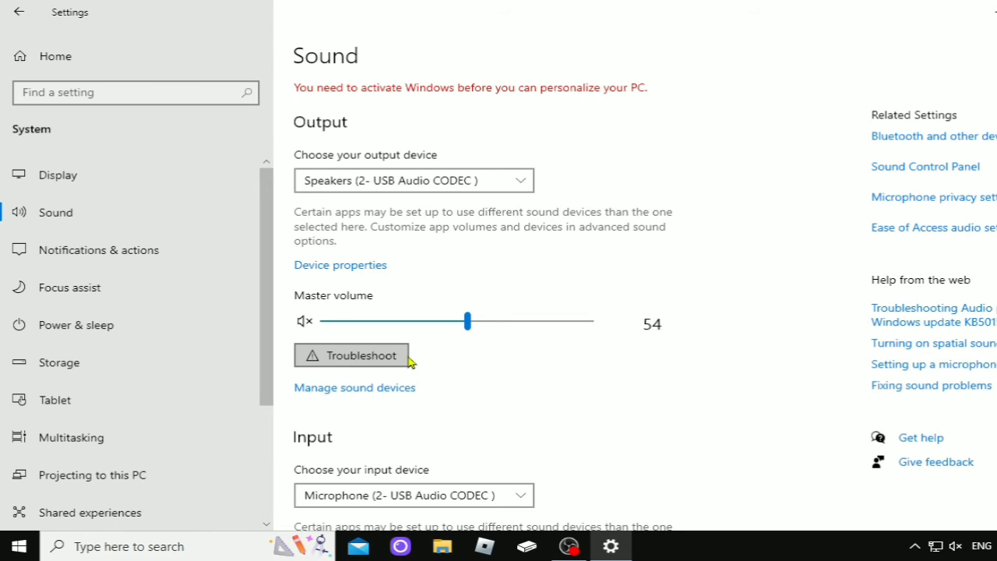
mouse_move(458, 388)
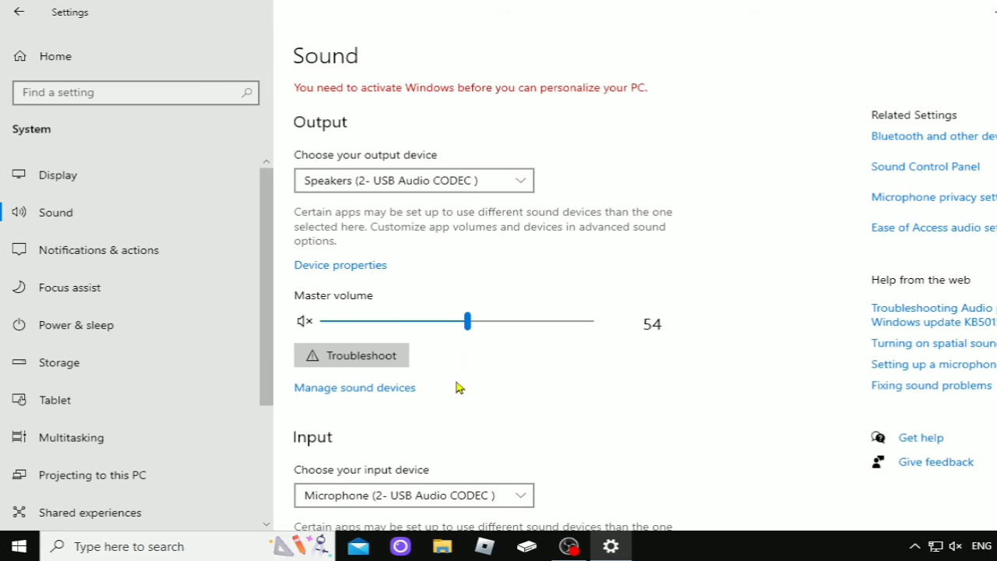
mouse_move(340, 383)
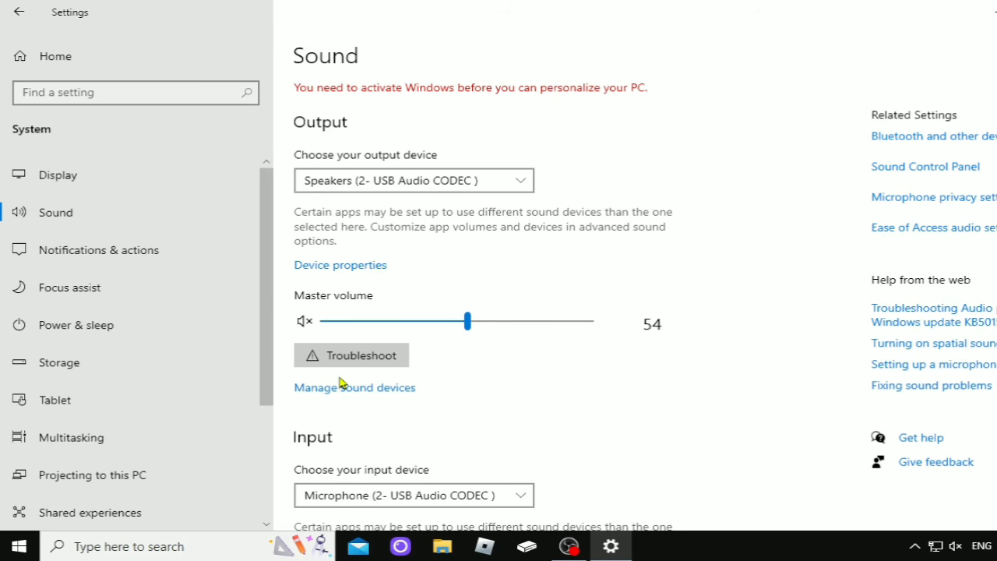
mouse_move(352, 355)
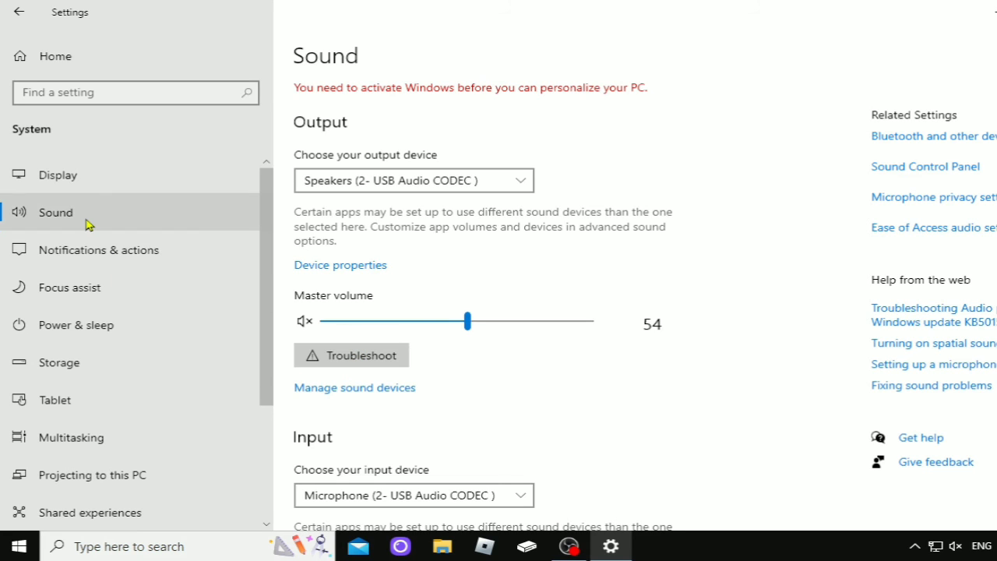
mouse_move(339, 379)
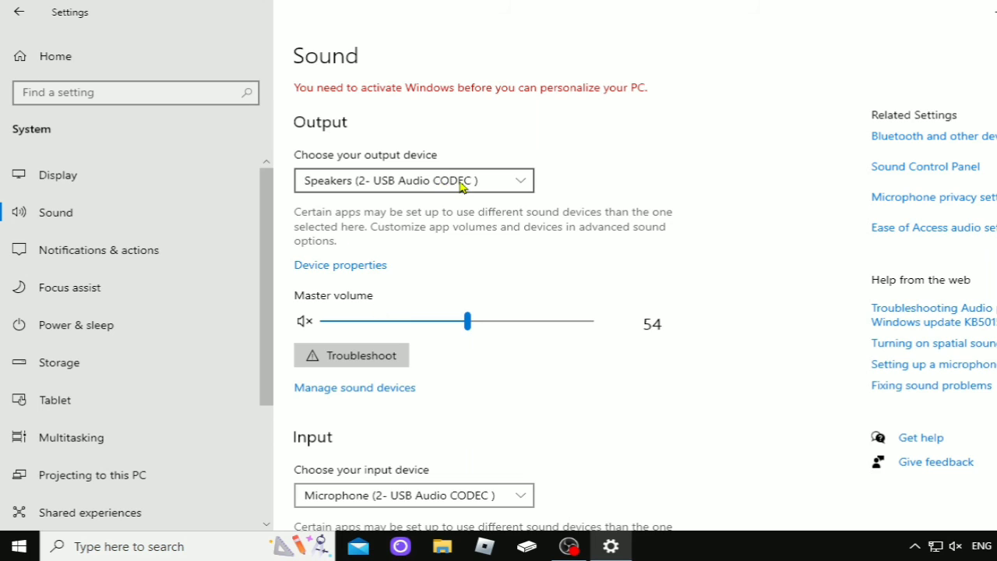
click(414, 180)
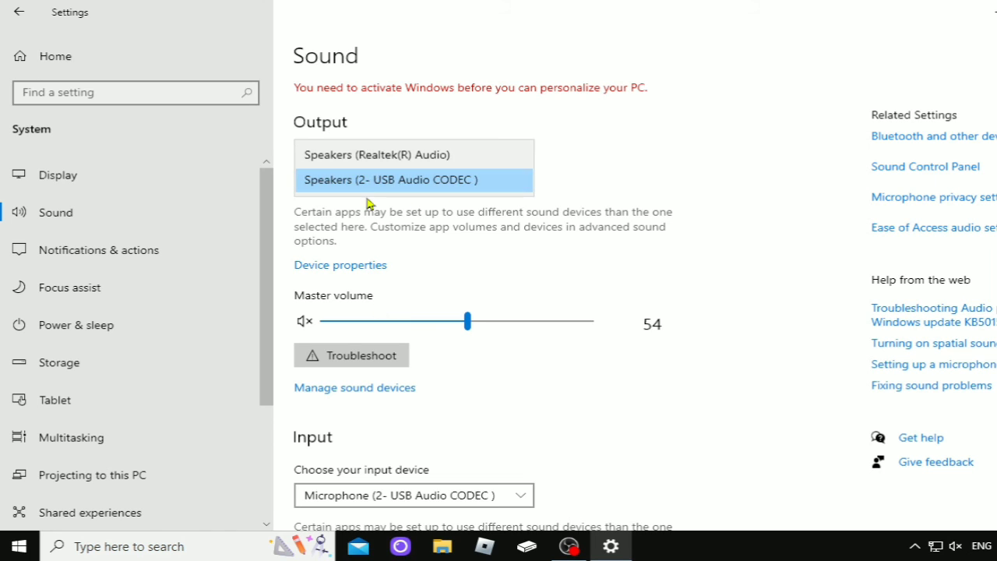
click(390, 179)
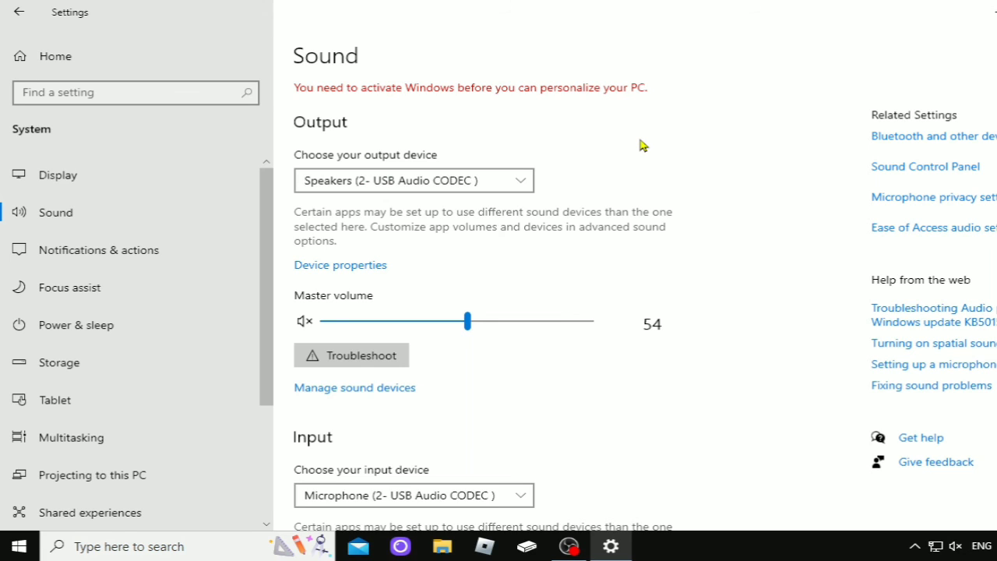
mouse_move(637, 152)
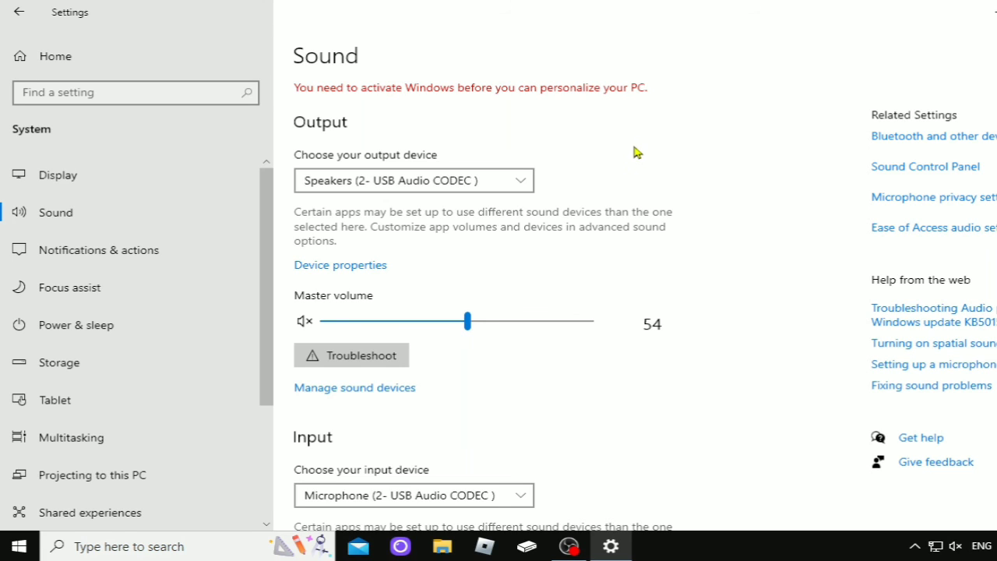
mouse_move(388, 299)
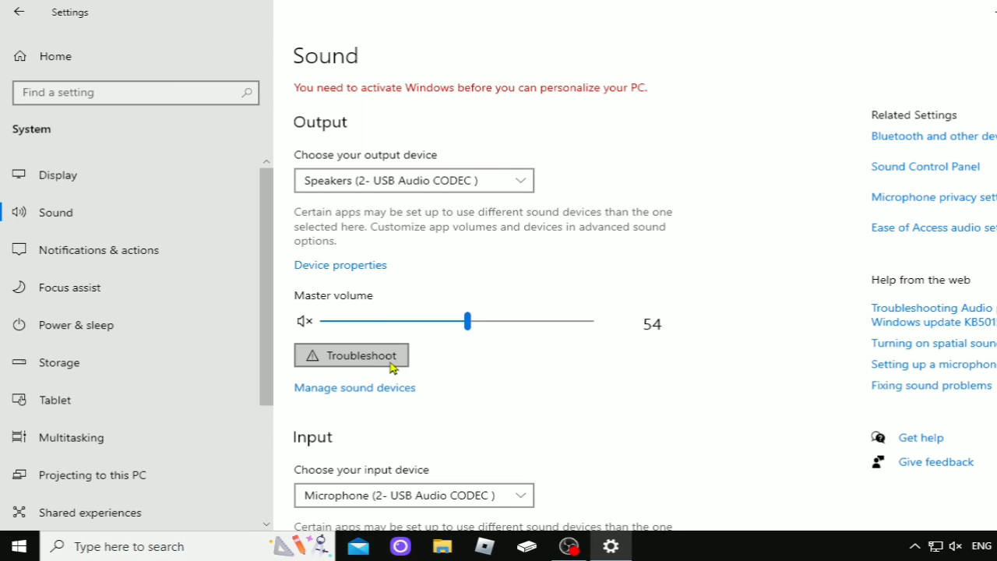
mouse_move(218, 249)
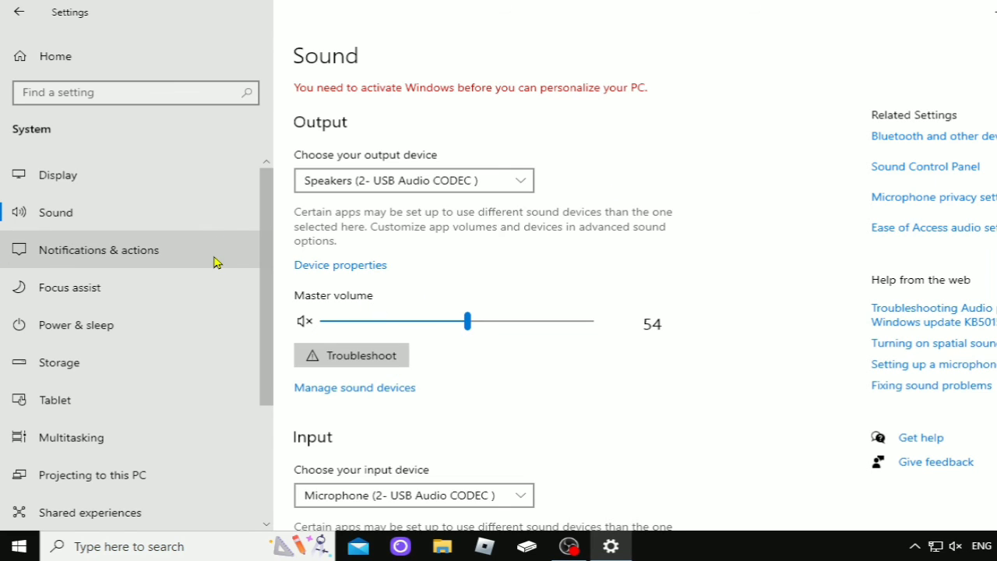
mouse_move(222, 261)
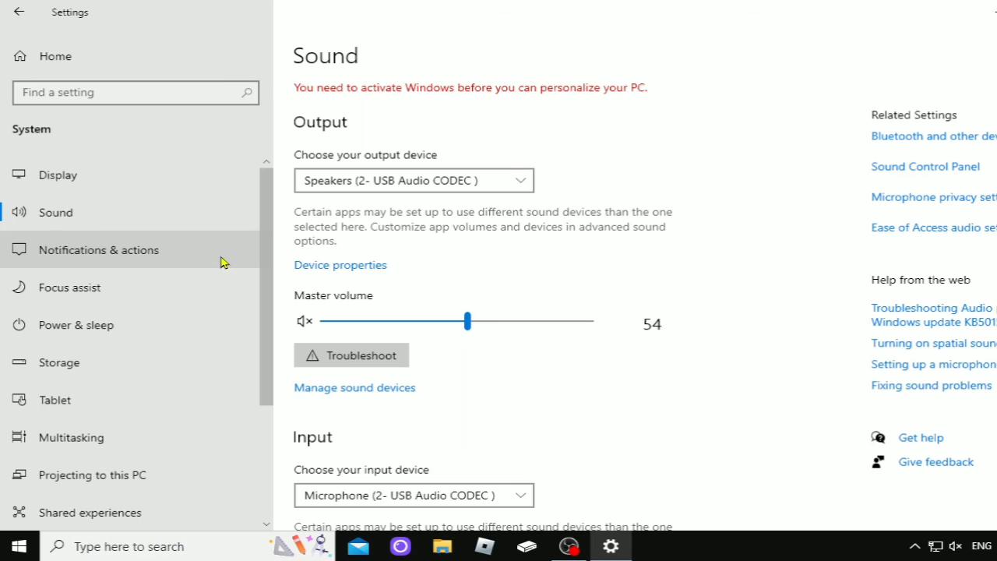
mouse_move(399, 355)
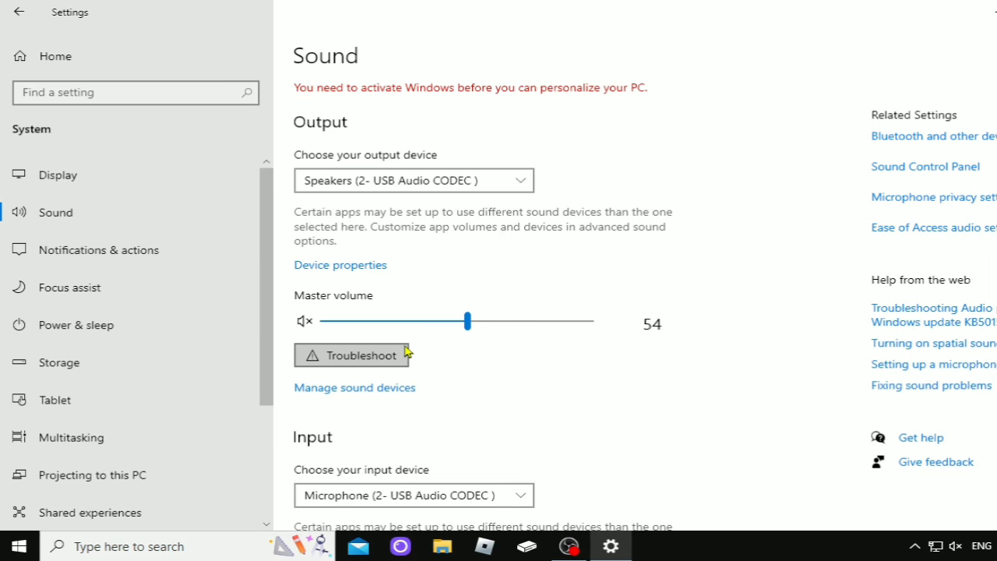
mouse_move(419, 361)
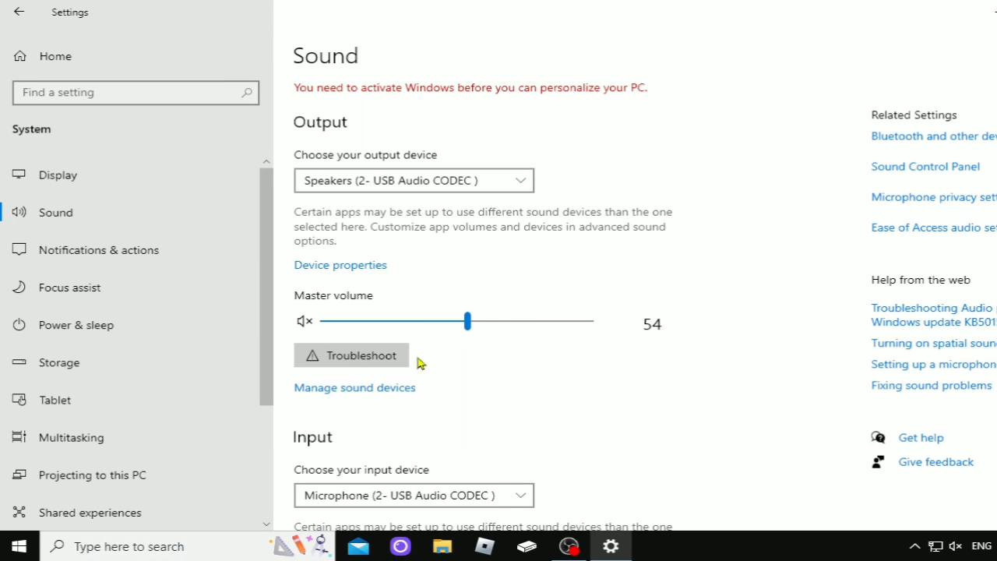
mouse_move(417, 368)
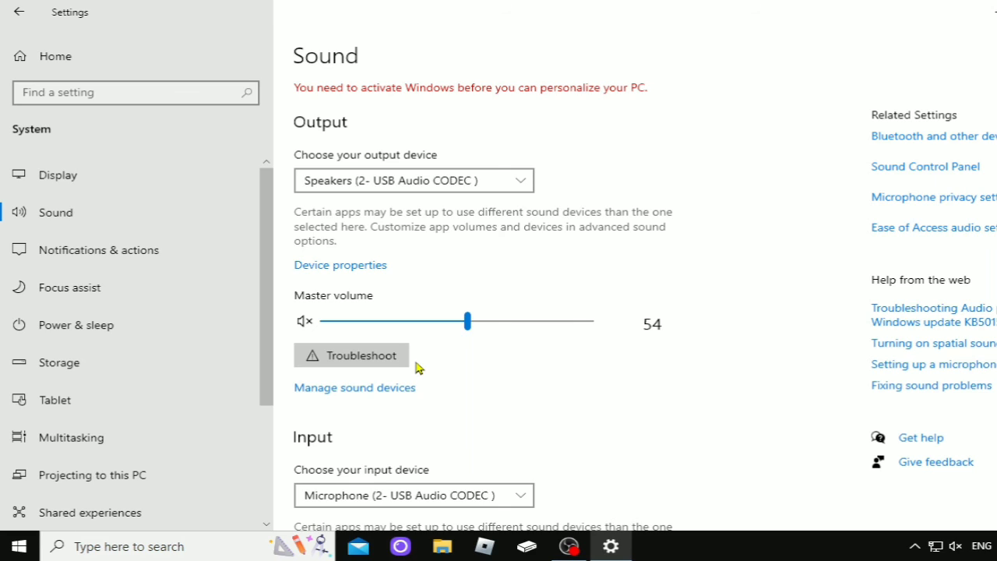